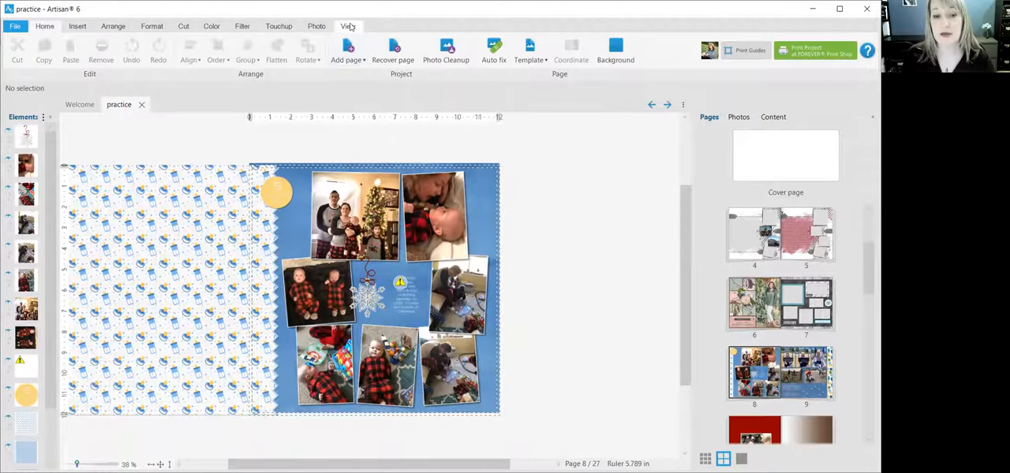
# - Switch to the View ribbon to reach the page preview options
pyautogui.click(347, 25)
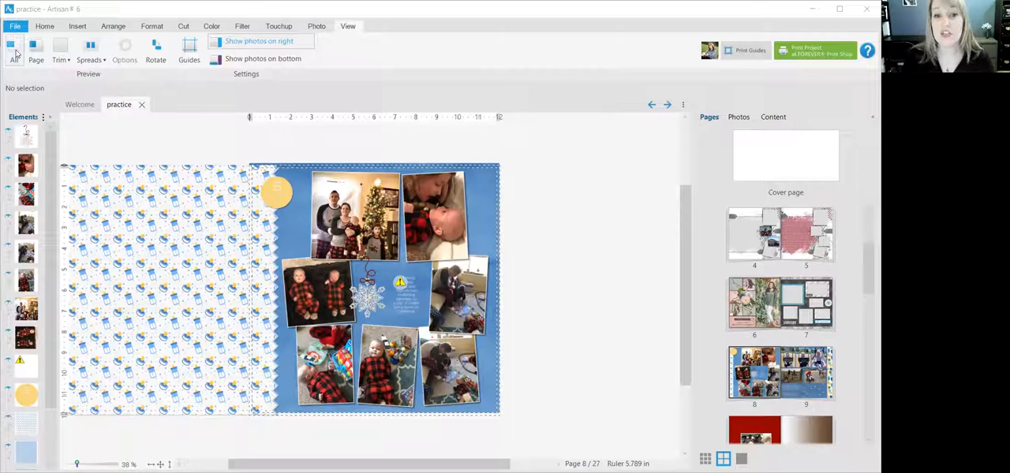
pyautogui.moveTo(230, 241)
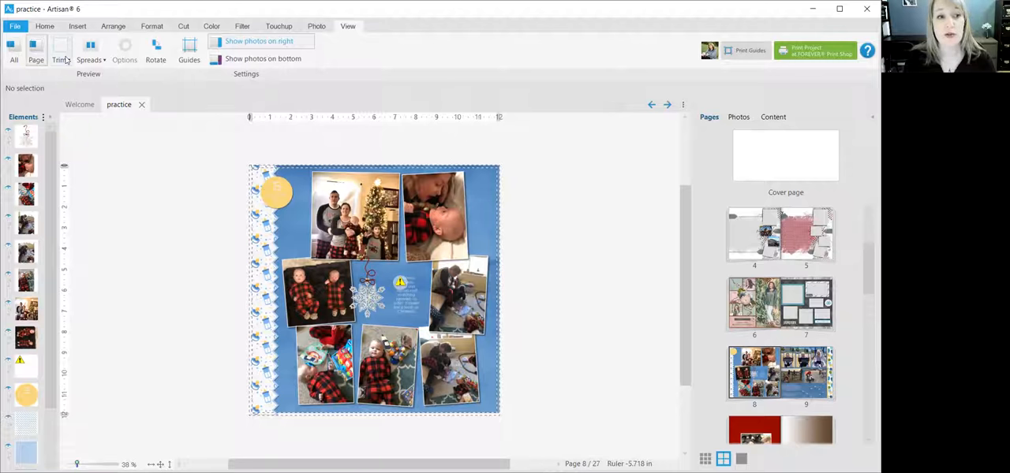
# - Preview the family collage page with plain Trim so the background stops at its edges
pyautogui.click(60, 60)
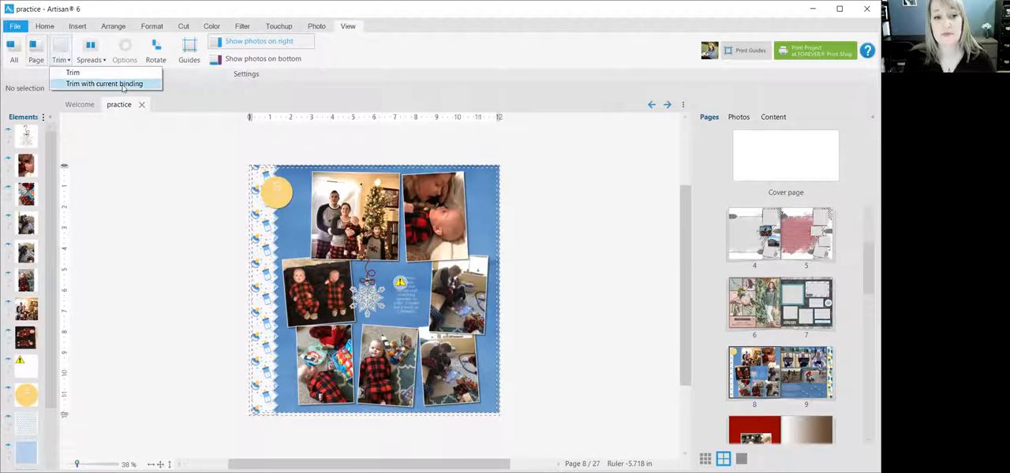
pyautogui.click(104, 82)
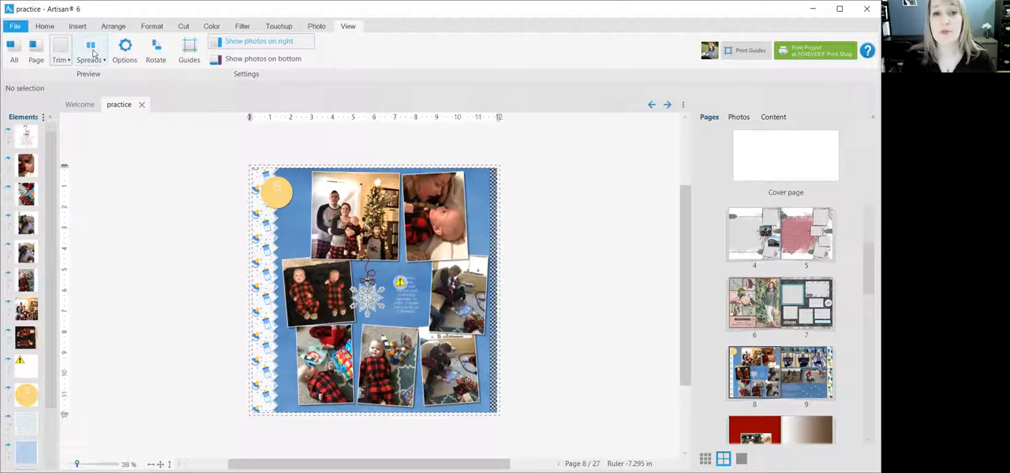
pyautogui.click(91, 52)
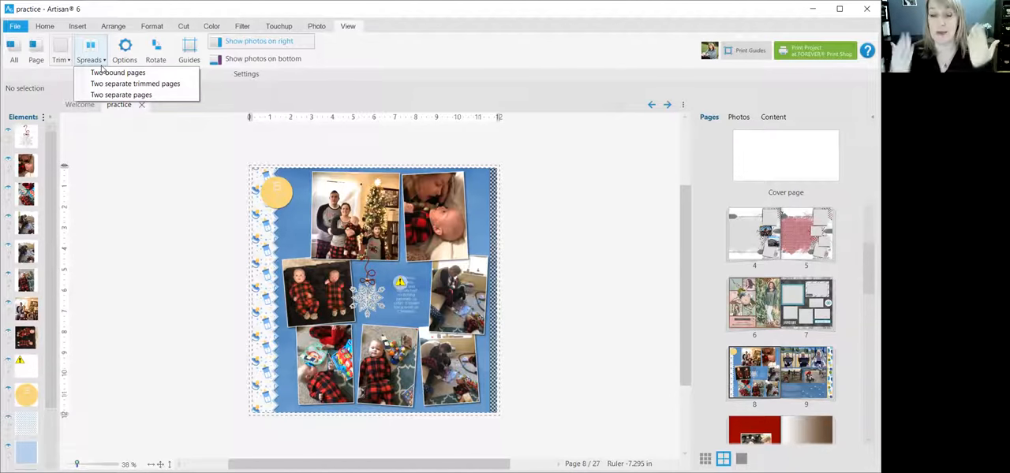
pyautogui.moveTo(129, 73)
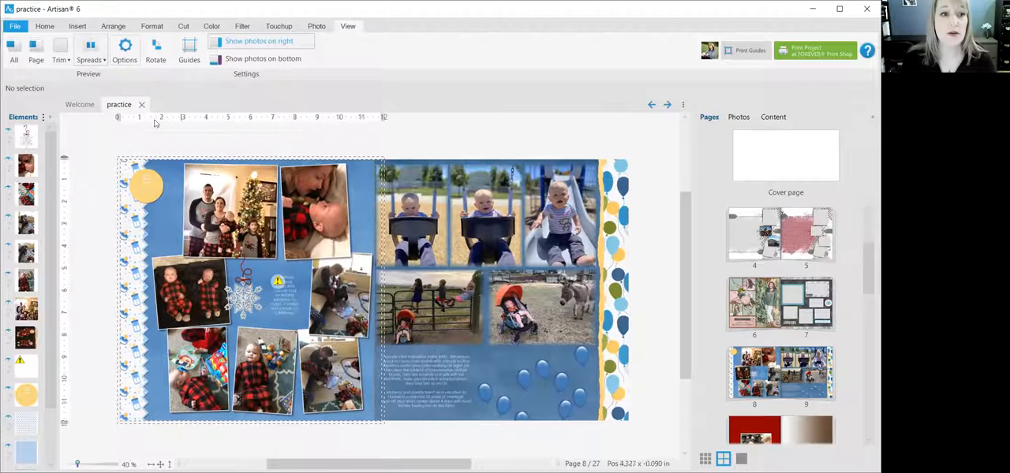
# - Show the spread as Two separate pages, the collage beside the playground page
pyautogui.click(89, 60)
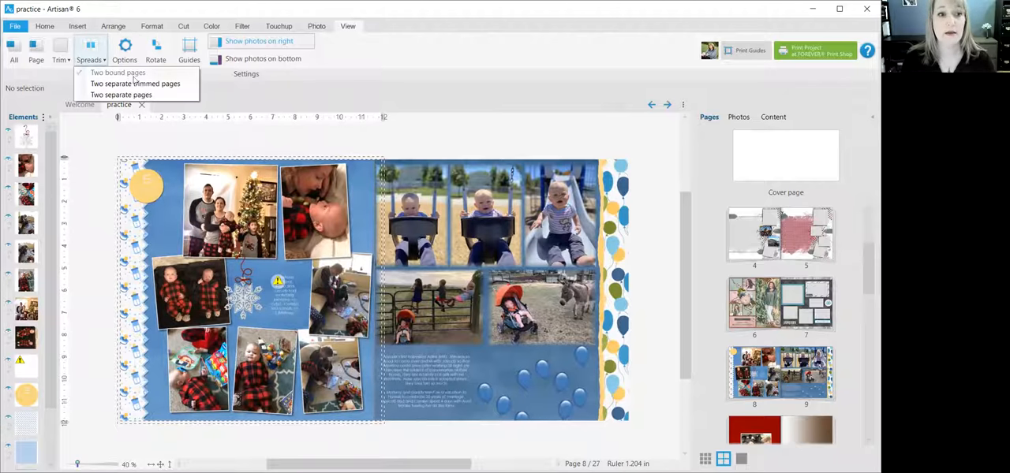
pyautogui.click(128, 94)
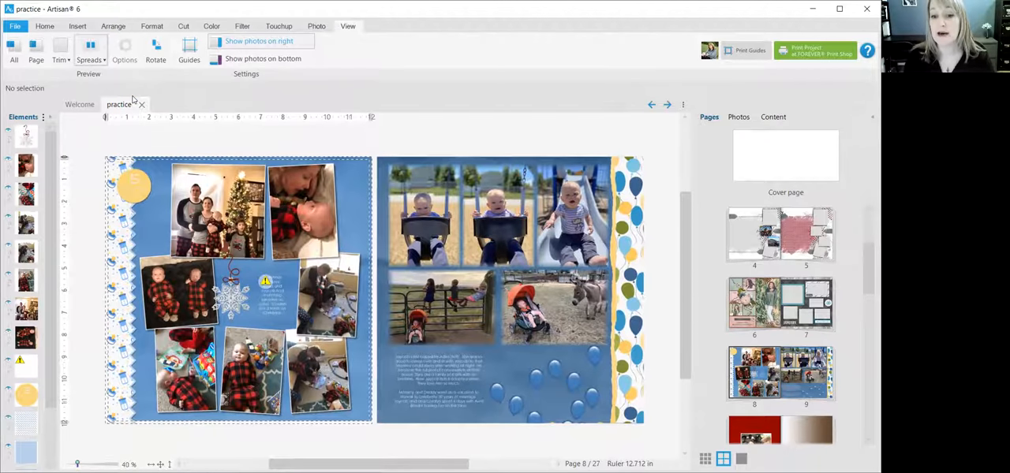
pyautogui.moveTo(363, 213)
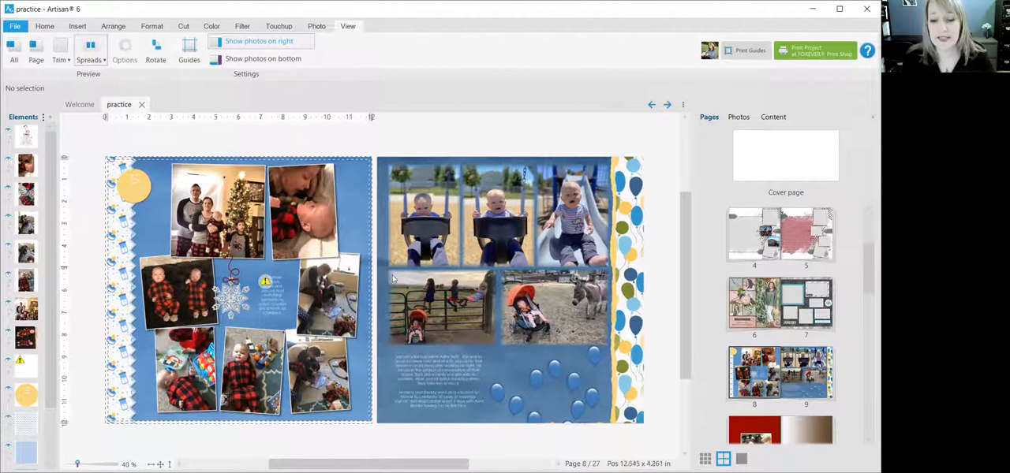
pyautogui.moveTo(459, 372)
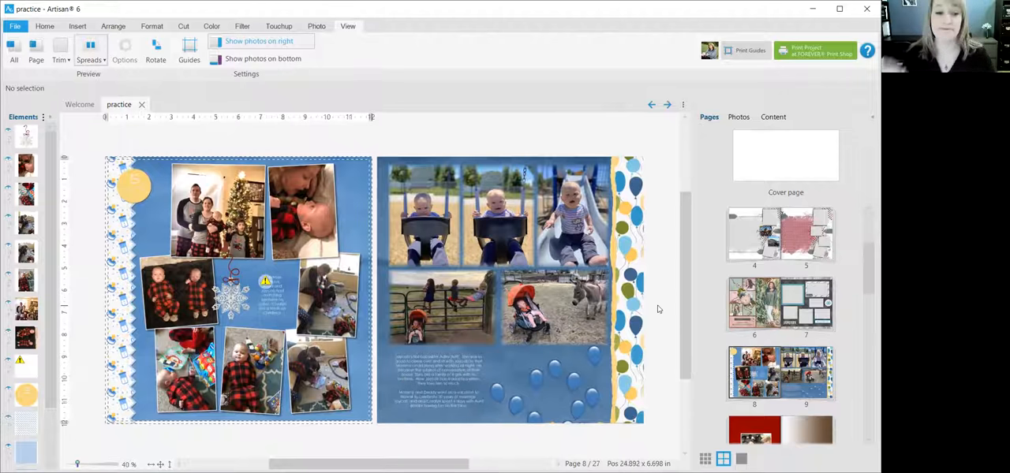
pyautogui.moveTo(672, 300)
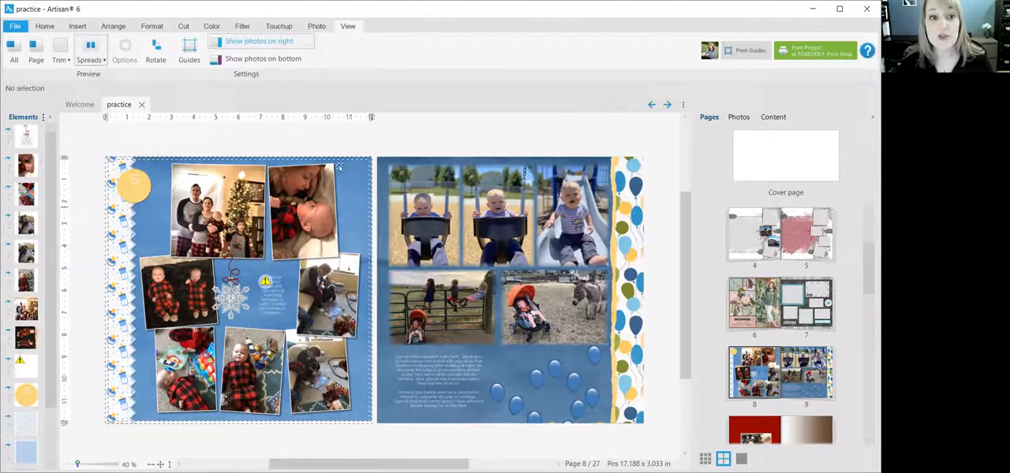
# - Show the spread as Two bound pages joined at the spine
pyautogui.click(93, 60)
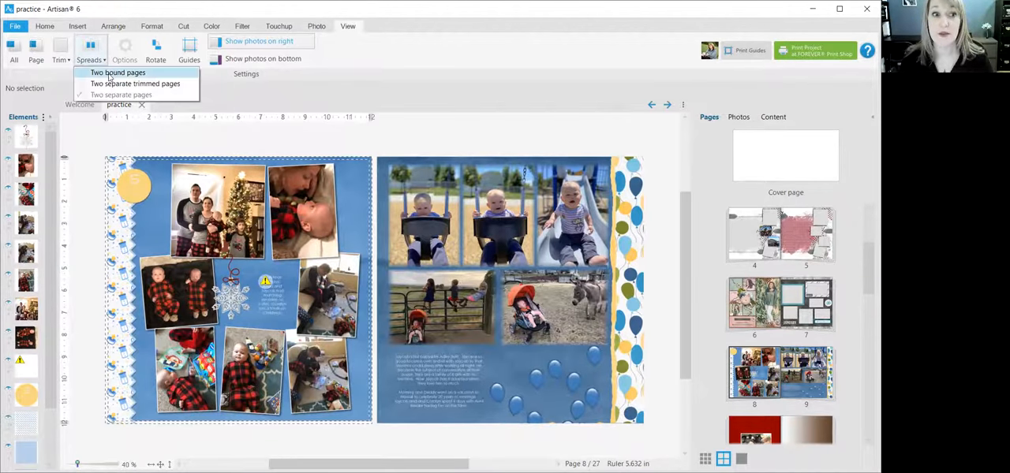
pyautogui.click(136, 84)
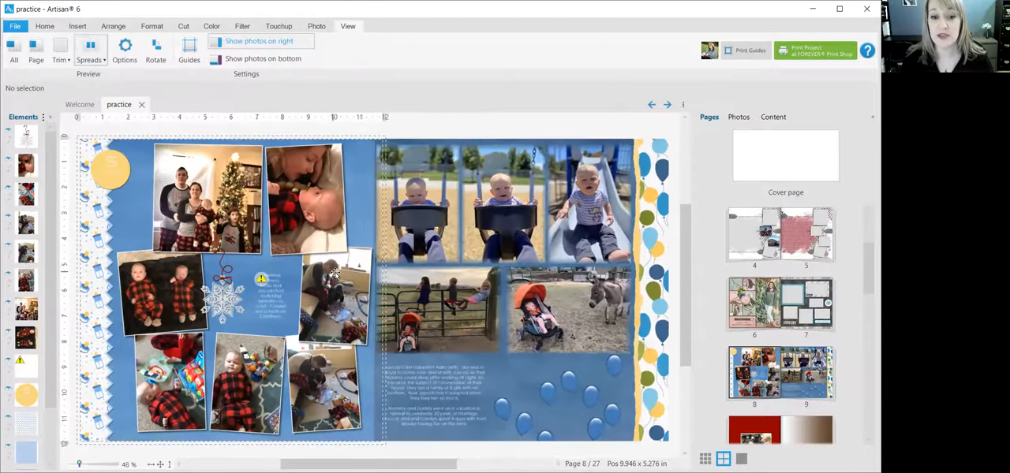